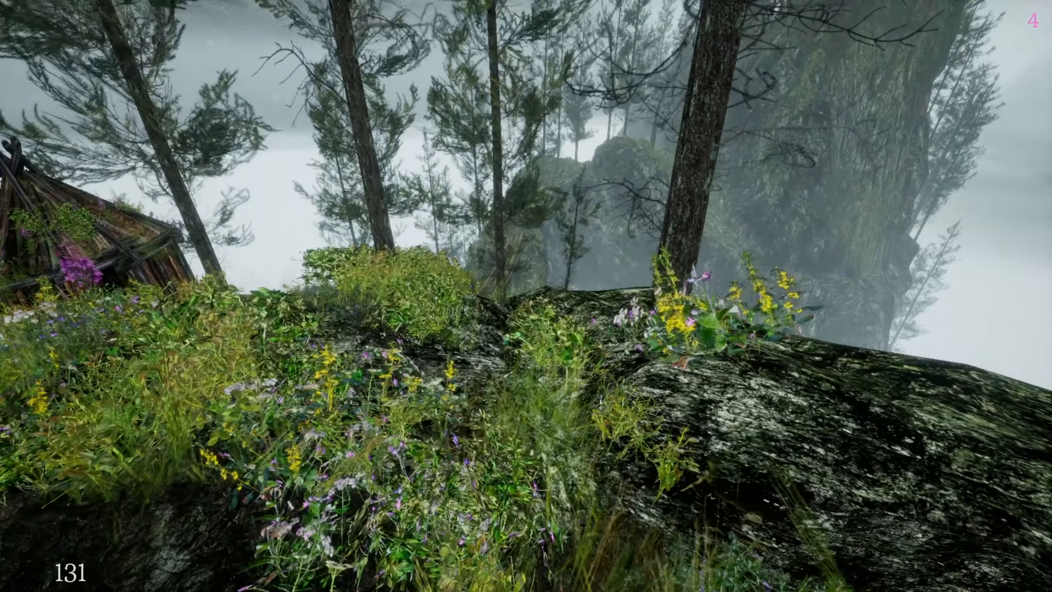
{"action": "mouse_move", "coordinate": [526, 296]}
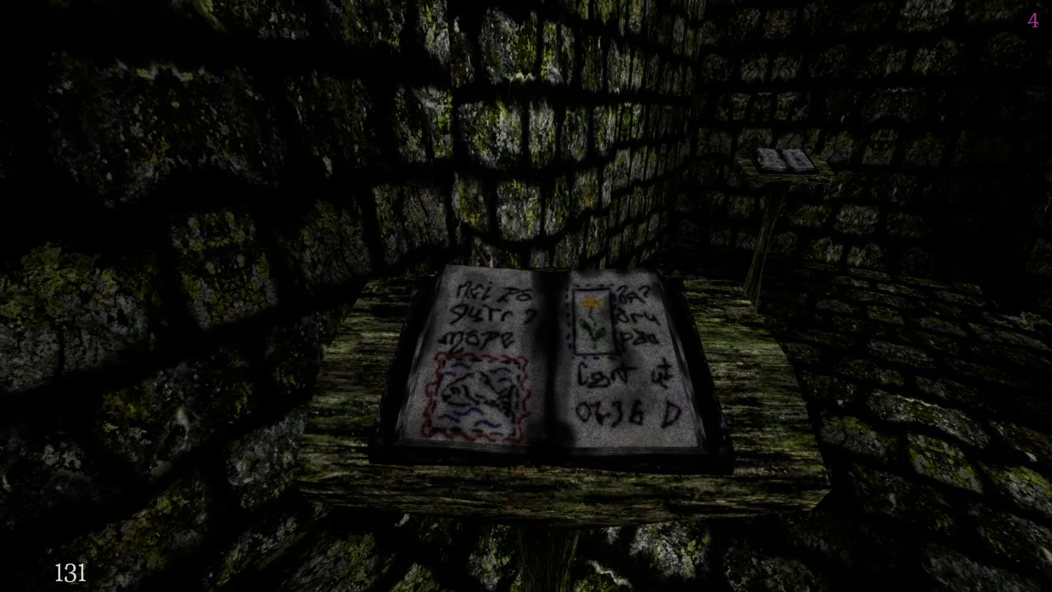
{"action": "mouse_move", "coordinate": [526, 296]}
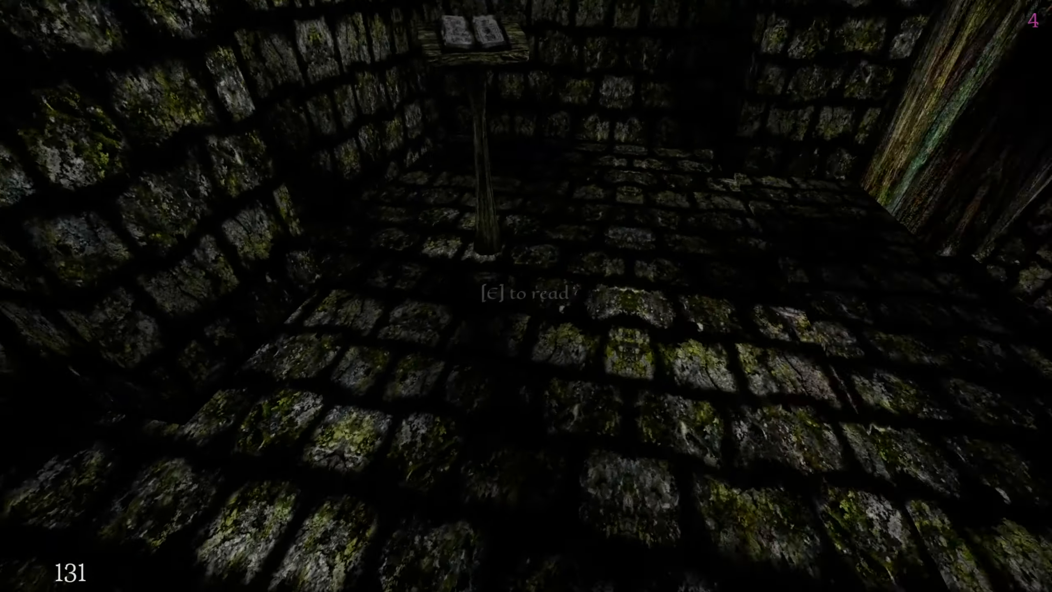
- Interact with the wooden signpost to bring up the 'Descent to Drowned Veins?' prompt
{"action": "key", "text": "e"}
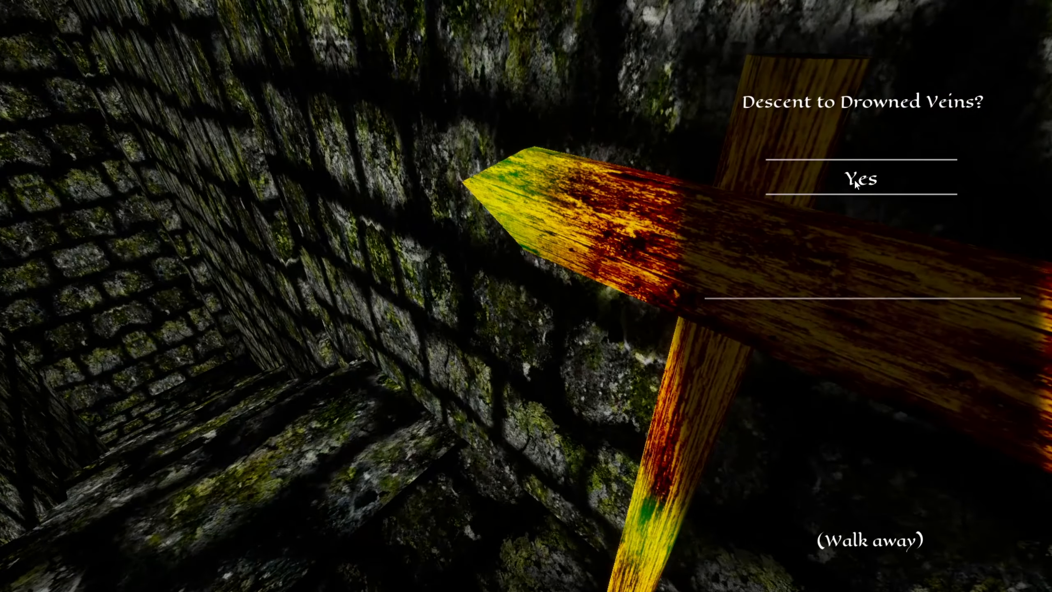
- Accept the descent to Drowned Veins and walk to the movable stone slab
{"action": "left_click", "coordinate": [862, 179]}
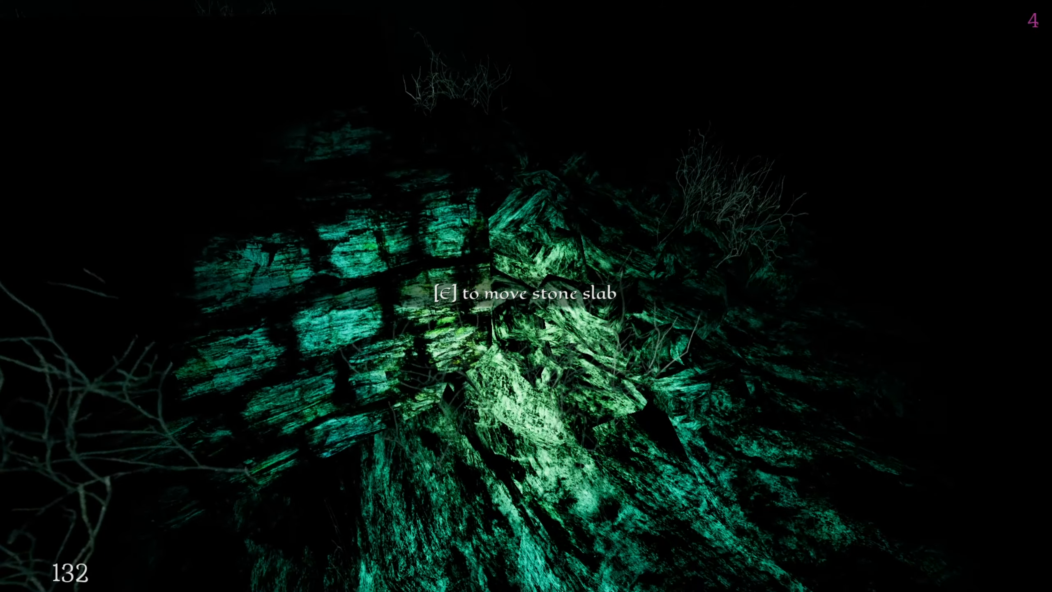
- Push the stone slab aside and walk to the water's edge to equip diving kit
{"action": "key", "text": "e"}
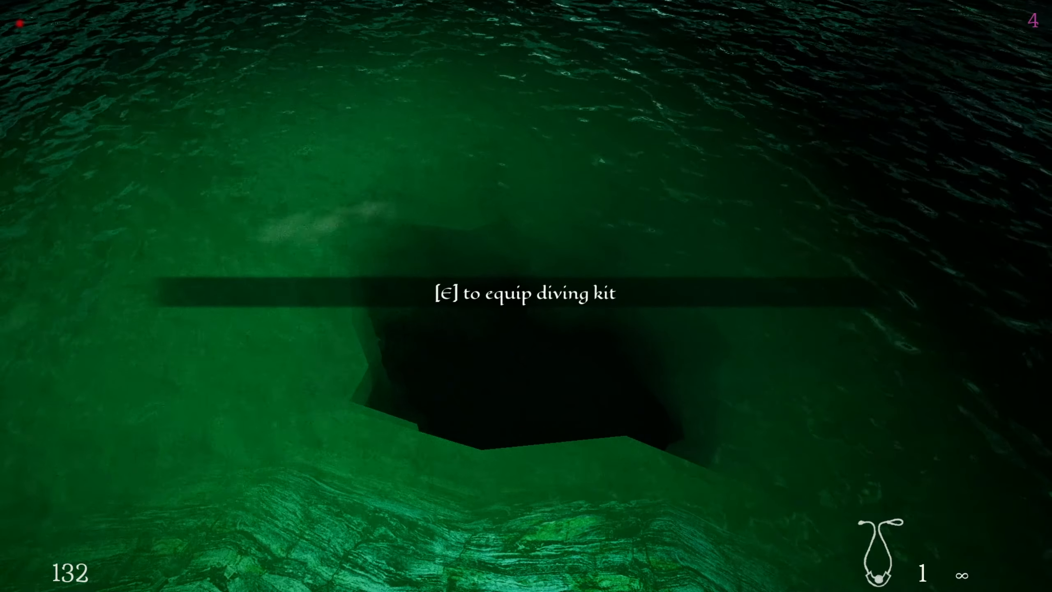
{"action": "key", "text": "e"}
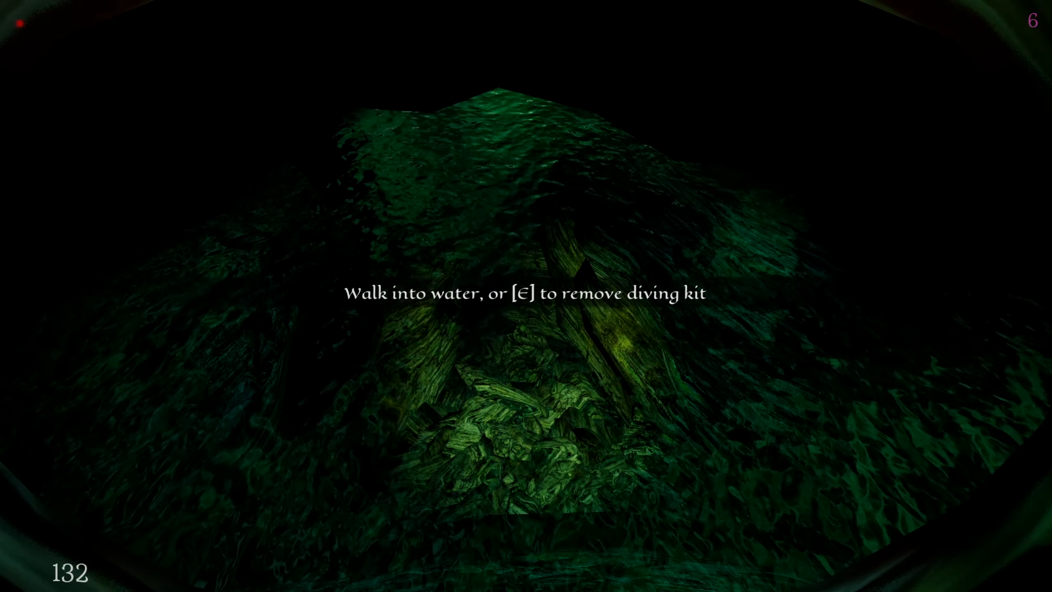
- Open the pause menu while swimming among the sunken rocks in the diving kit
{"action": "key", "text": "Escape"}
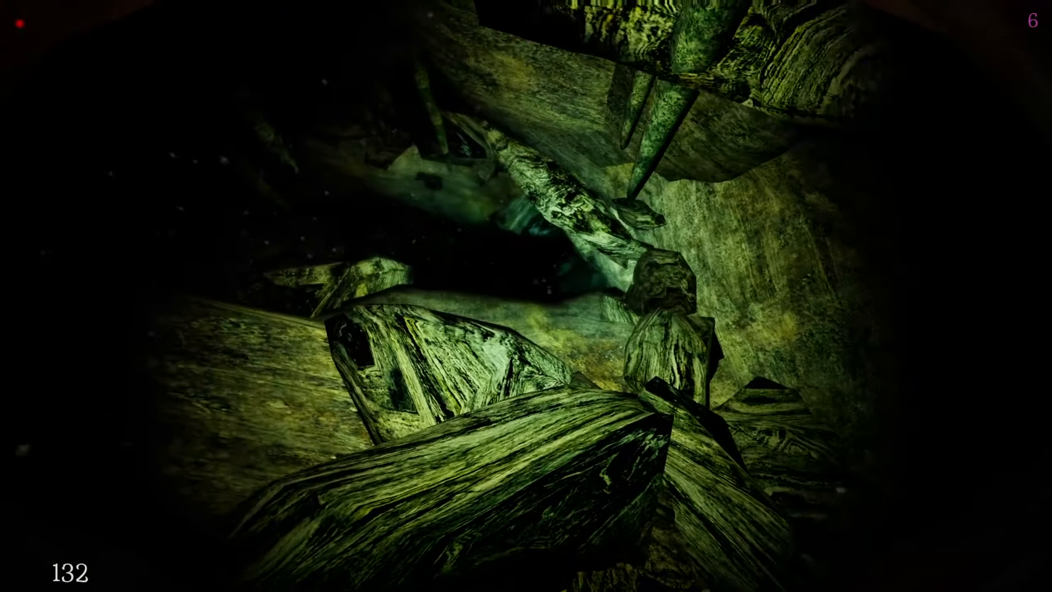
{"action": "mouse_move", "coordinate": [526, 296]}
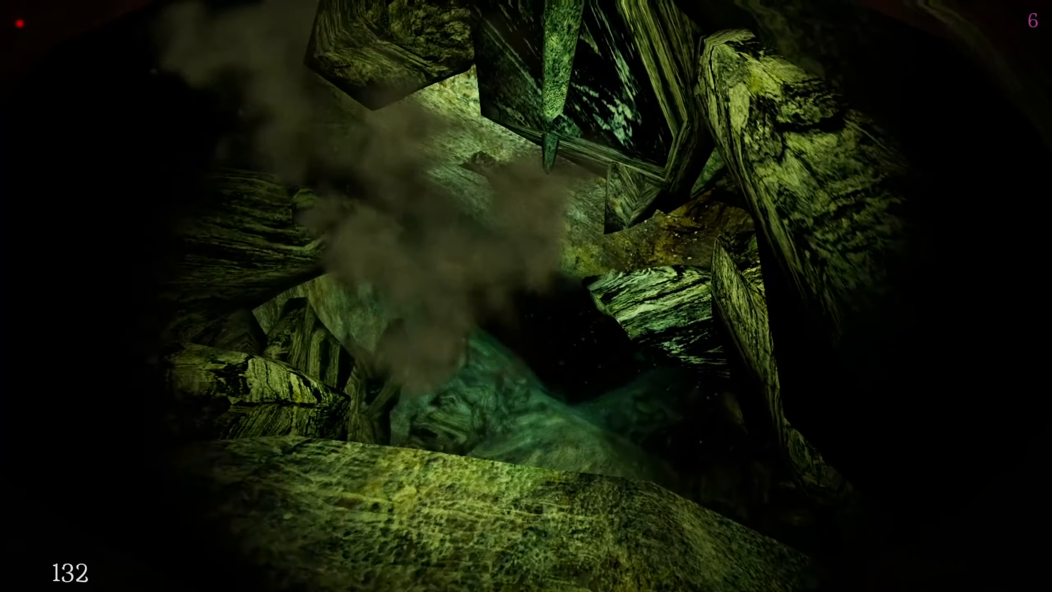
{"action": "mouse_move", "coordinate": [526, 296]}
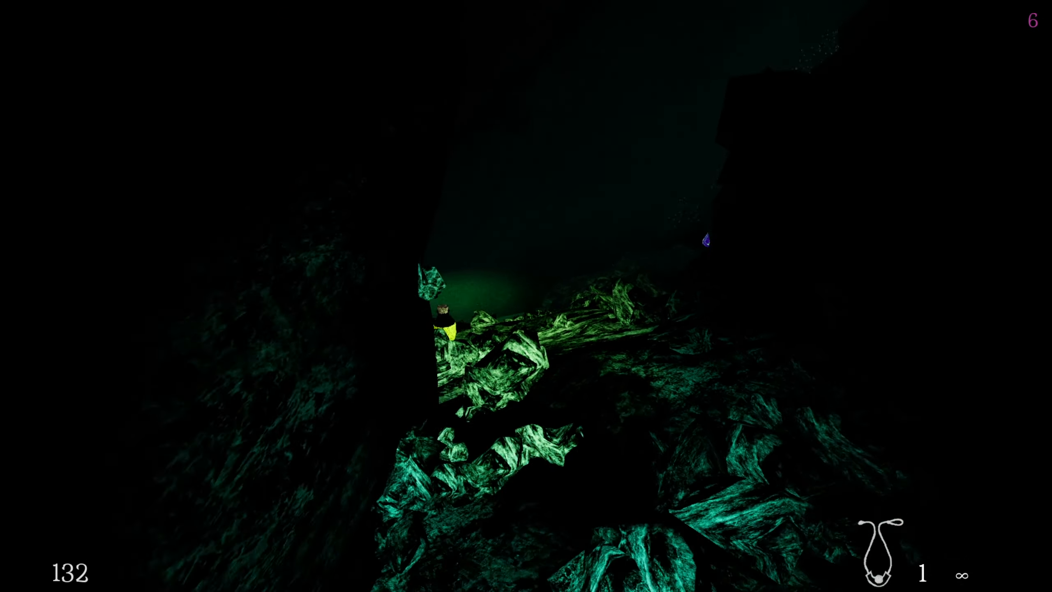
- Quicksave with F5 at the glowing green rocks, underwater weapon equipped
{"action": "key", "text": "F5"}
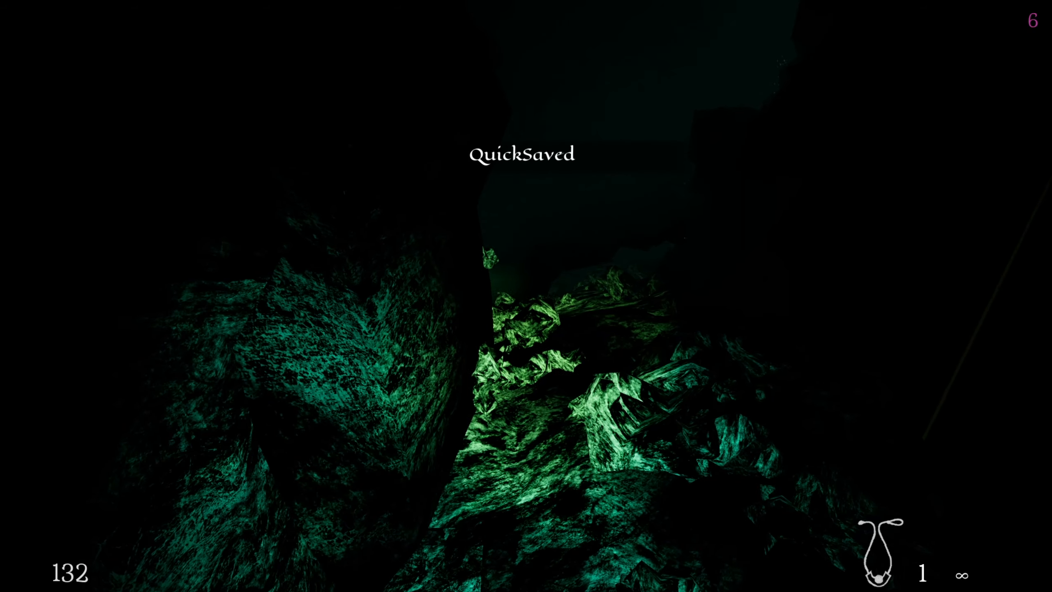